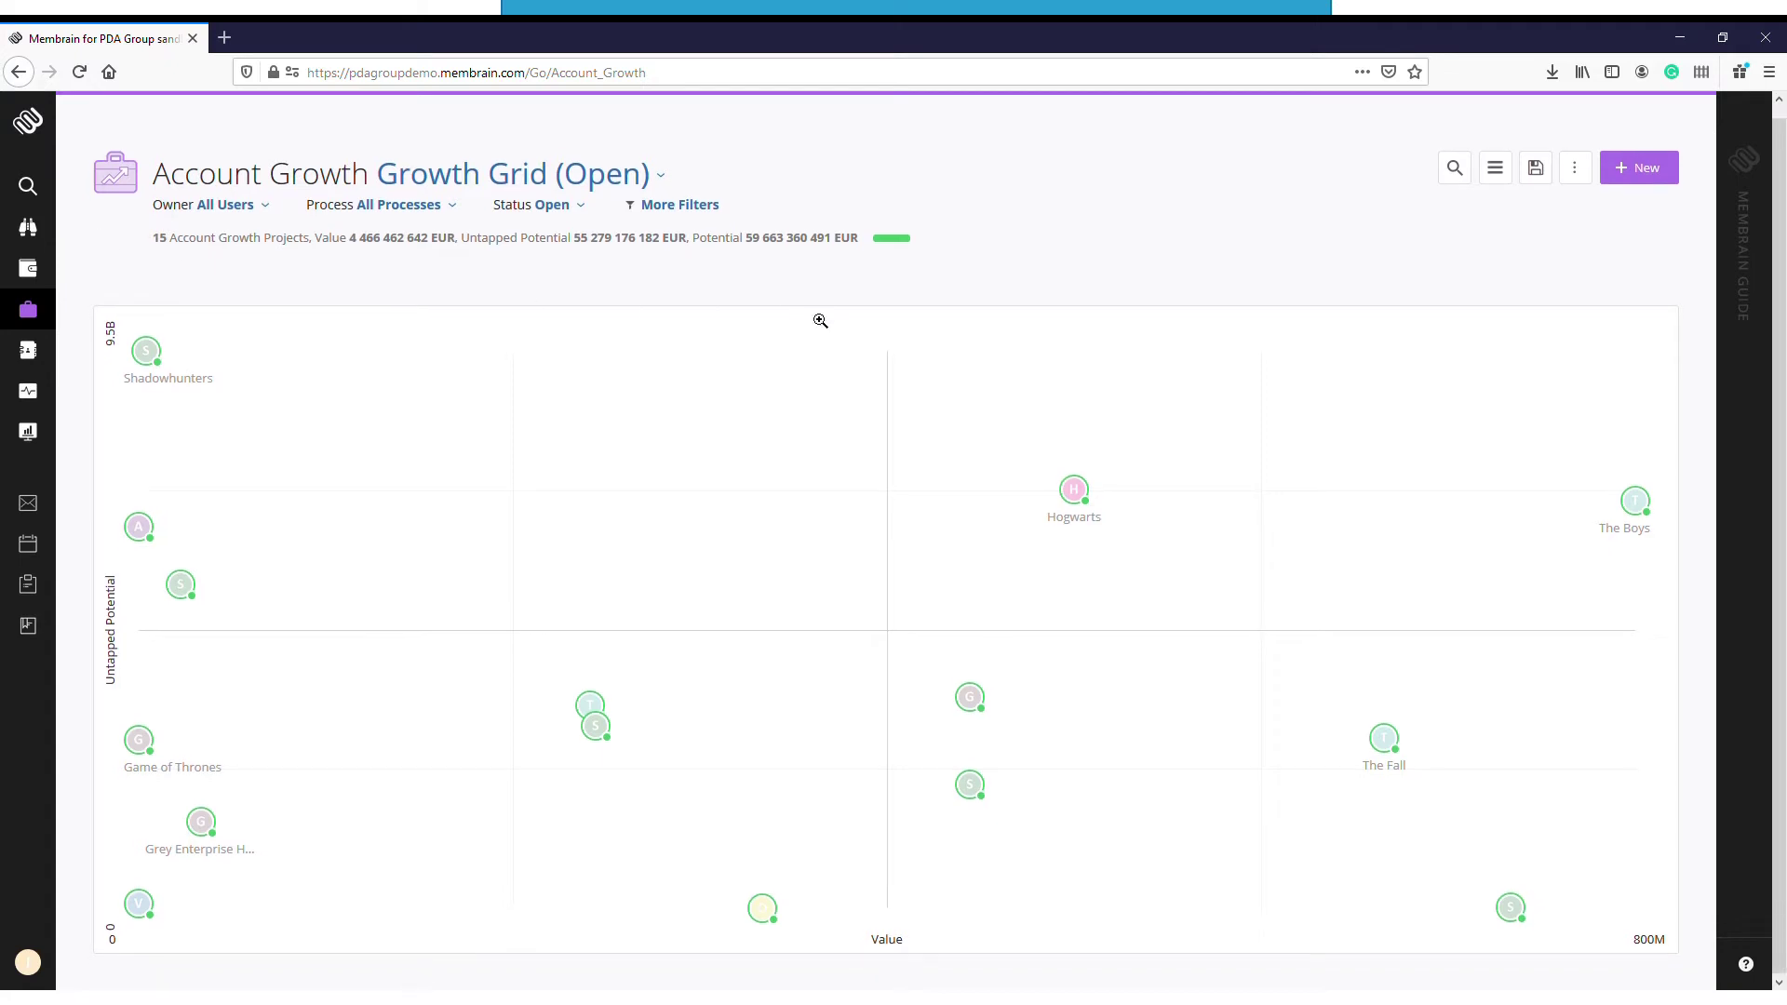
pyautogui.moveTo(1088, 502)
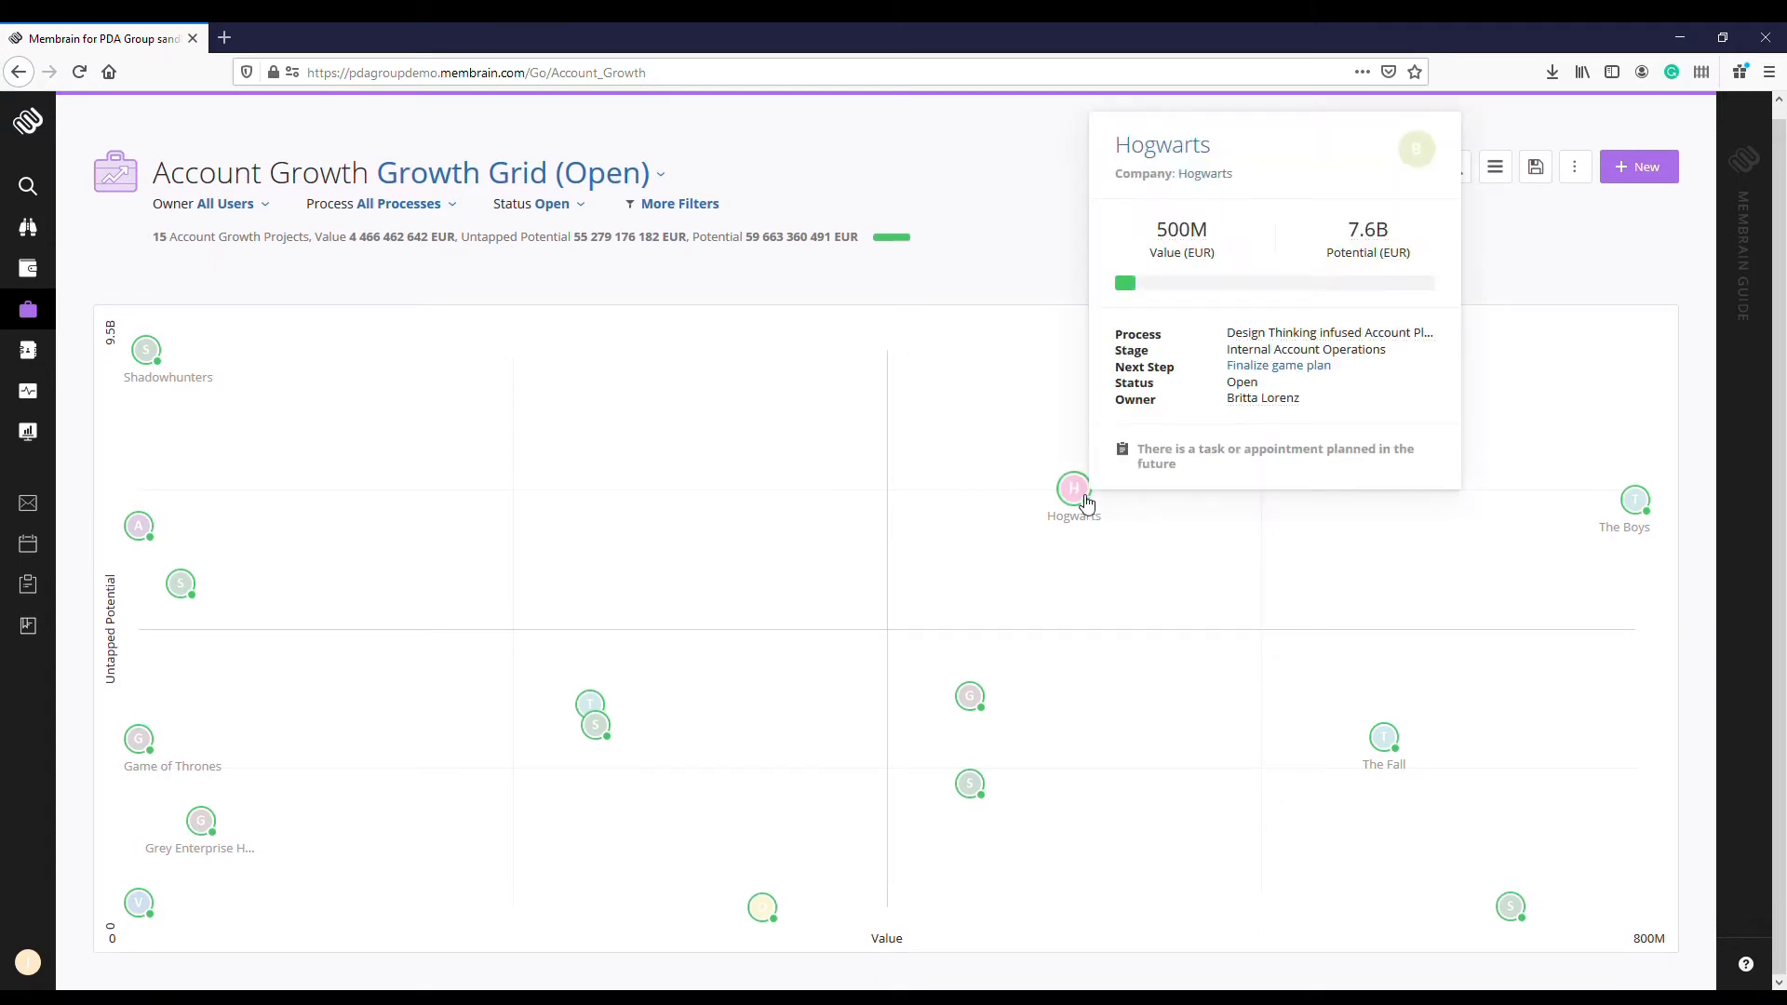
# - Open the Hogwarts project and scroll down to its Customer Journey Map - Customized board
pyautogui.click(1074, 488)
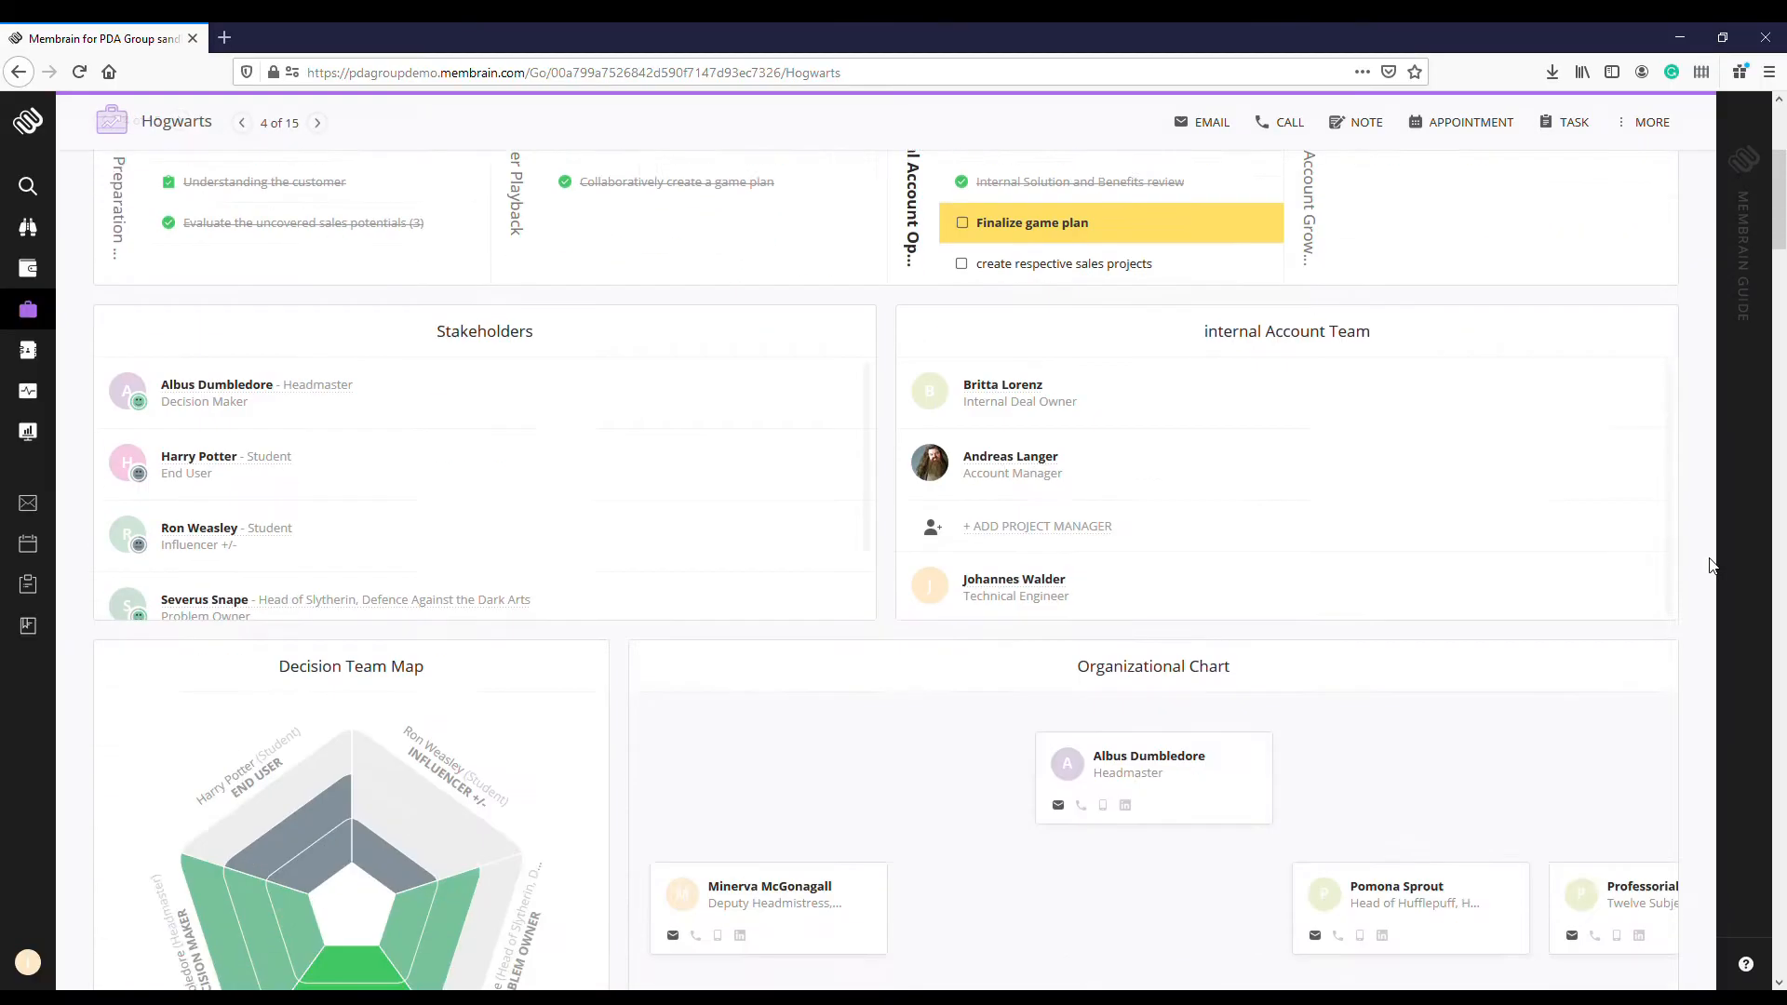
pyautogui.scroll(-3)
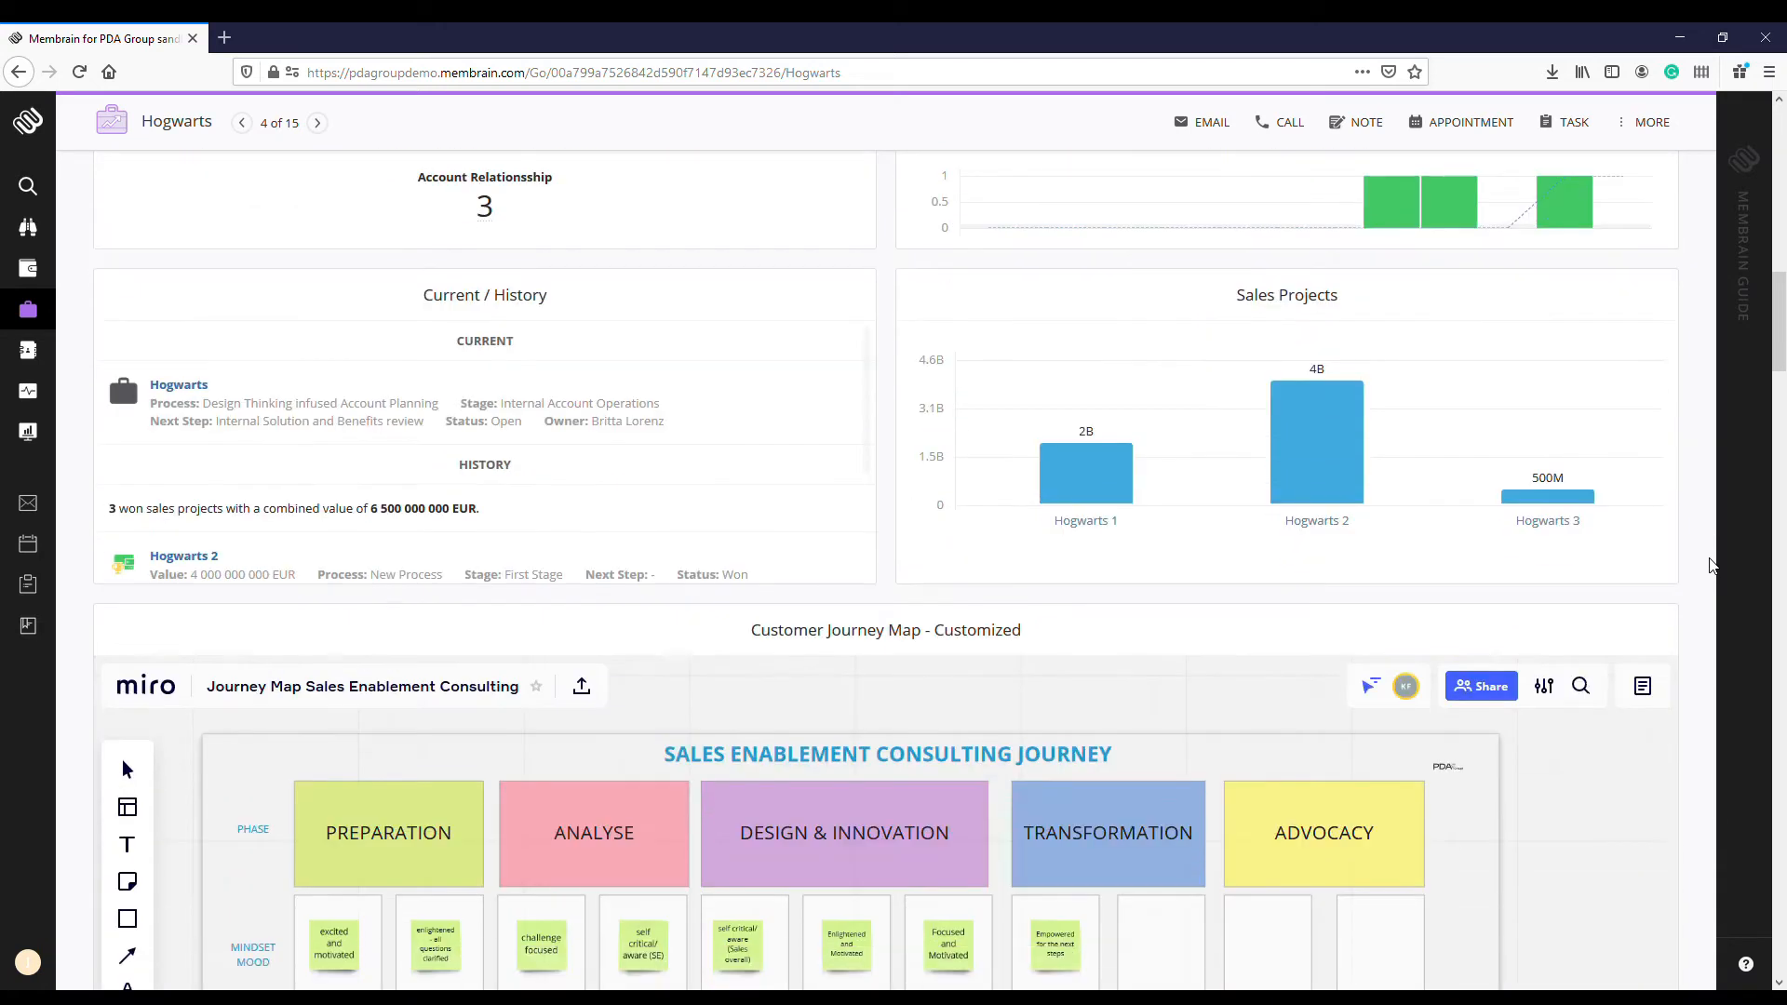
pyautogui.scroll(-3)
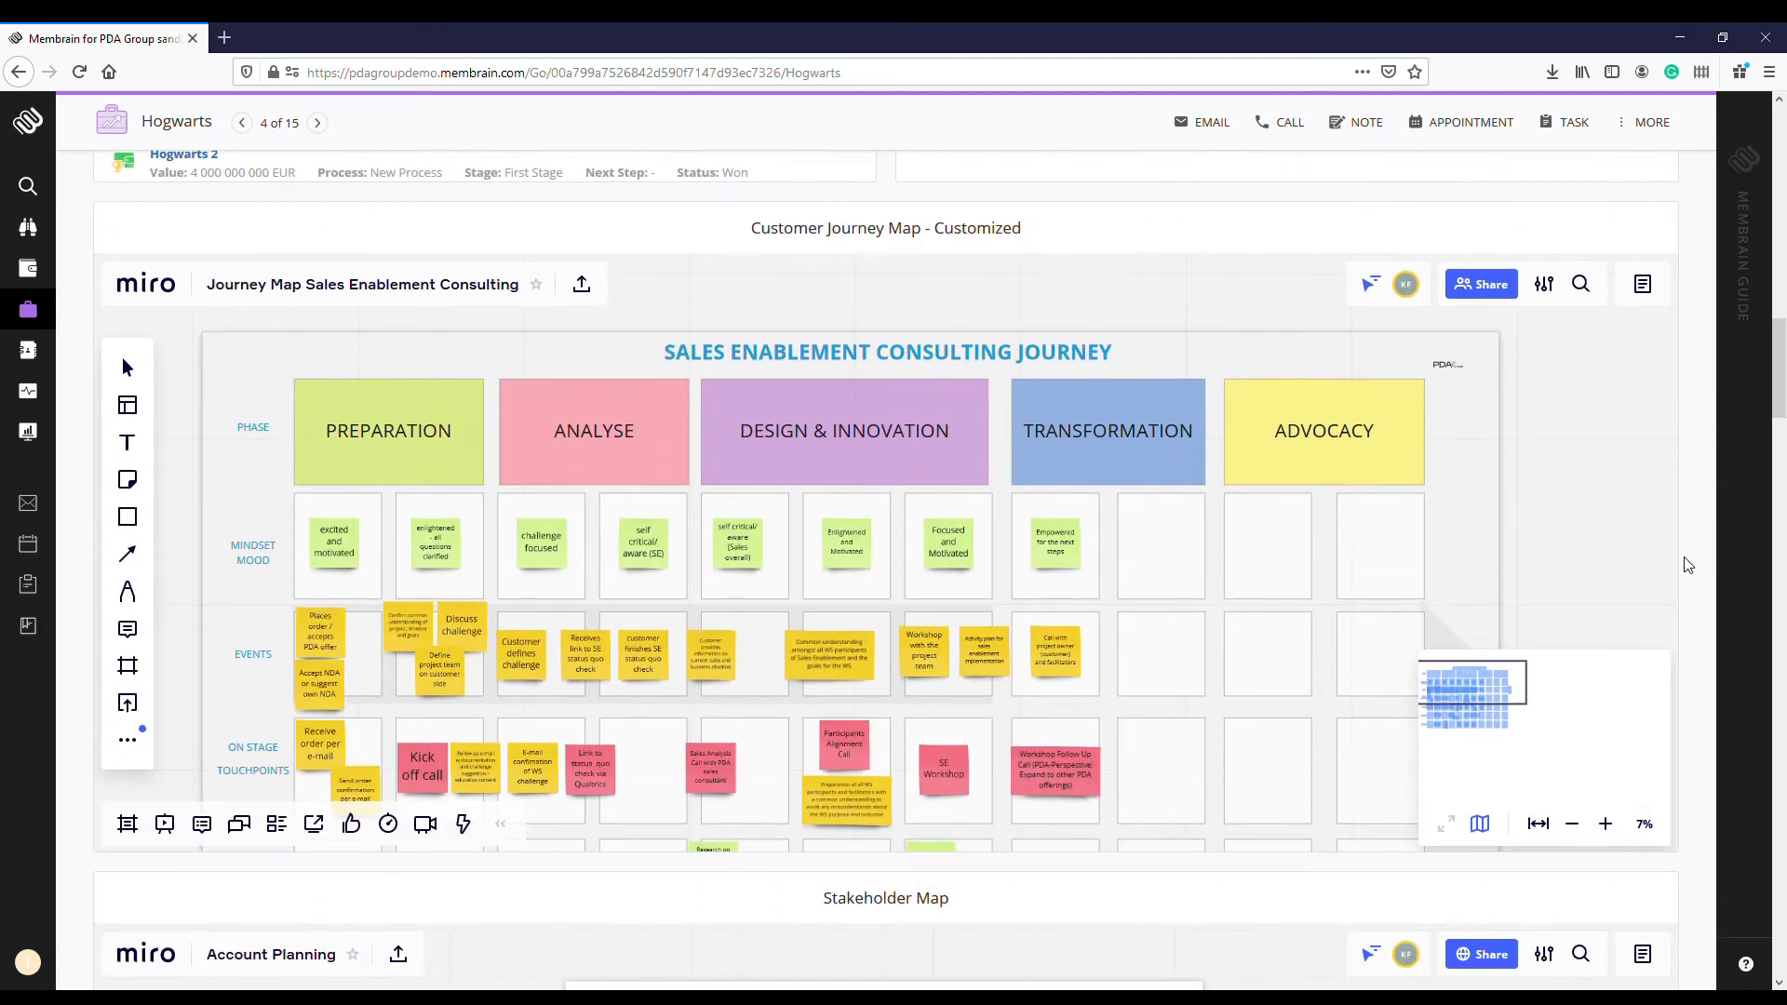
# - Add a sticky note reading 'Hi!' in the Advocacy column's Mindset/Mood row
pyautogui.click(127, 480)
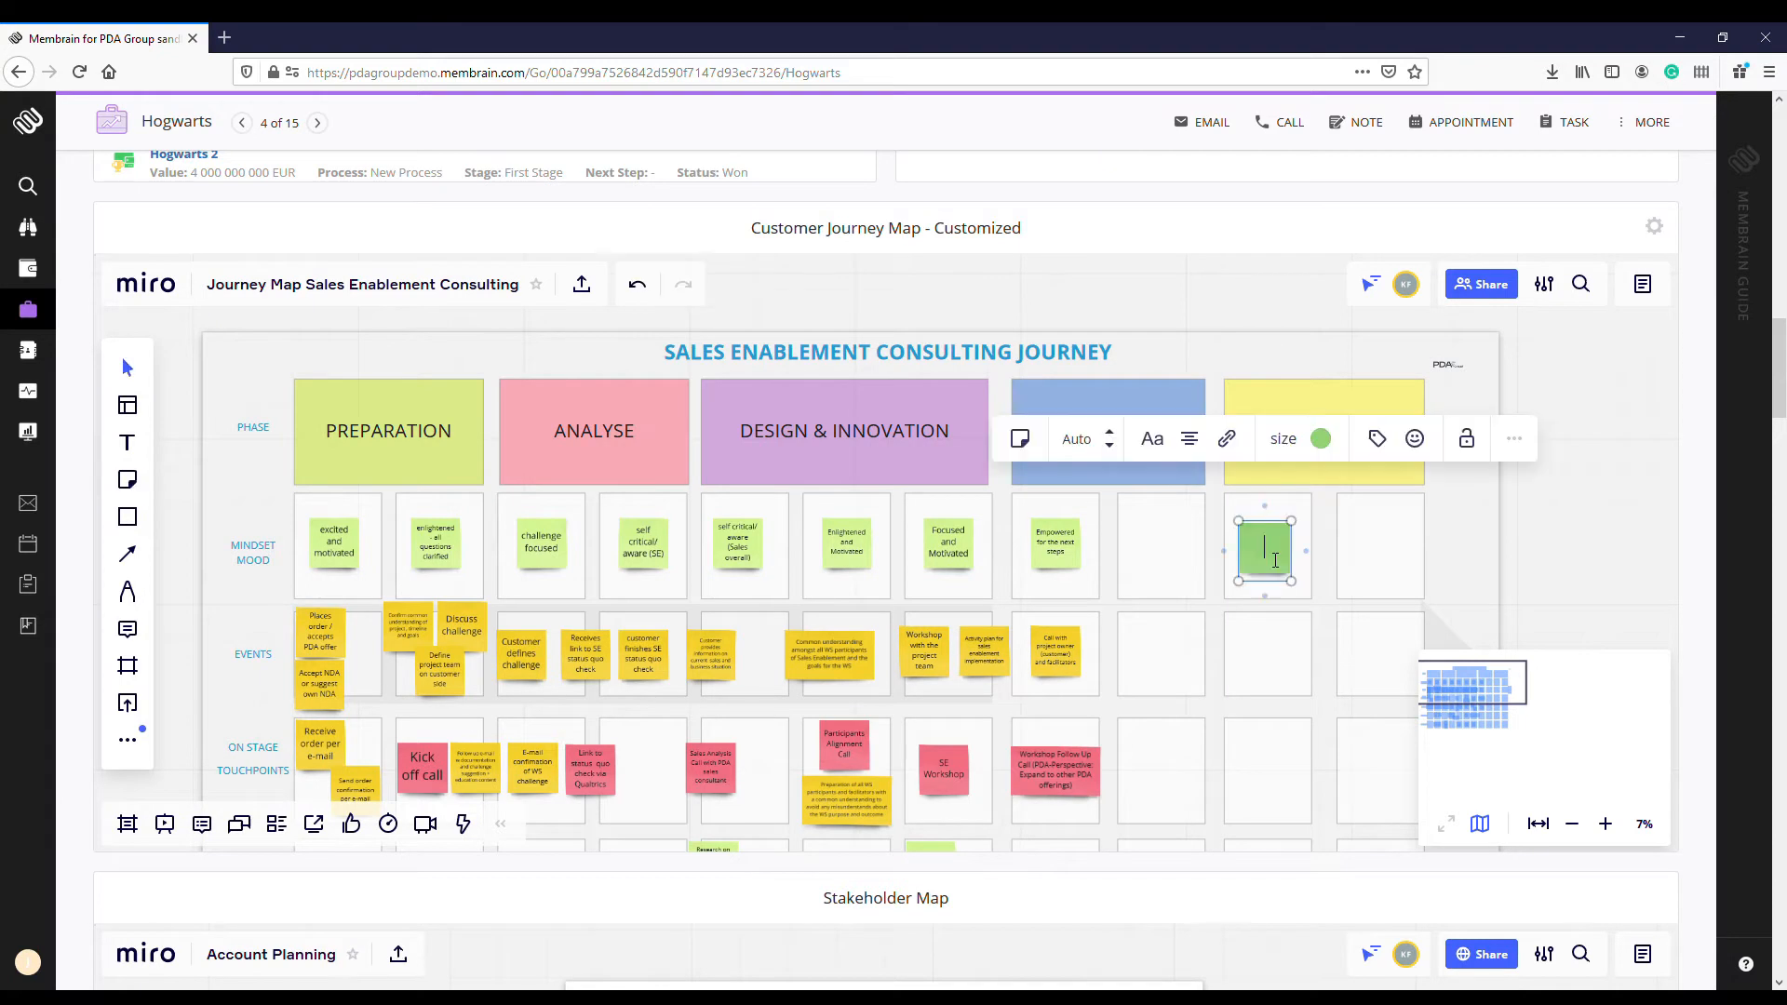
pyautogui.write('Hi!')
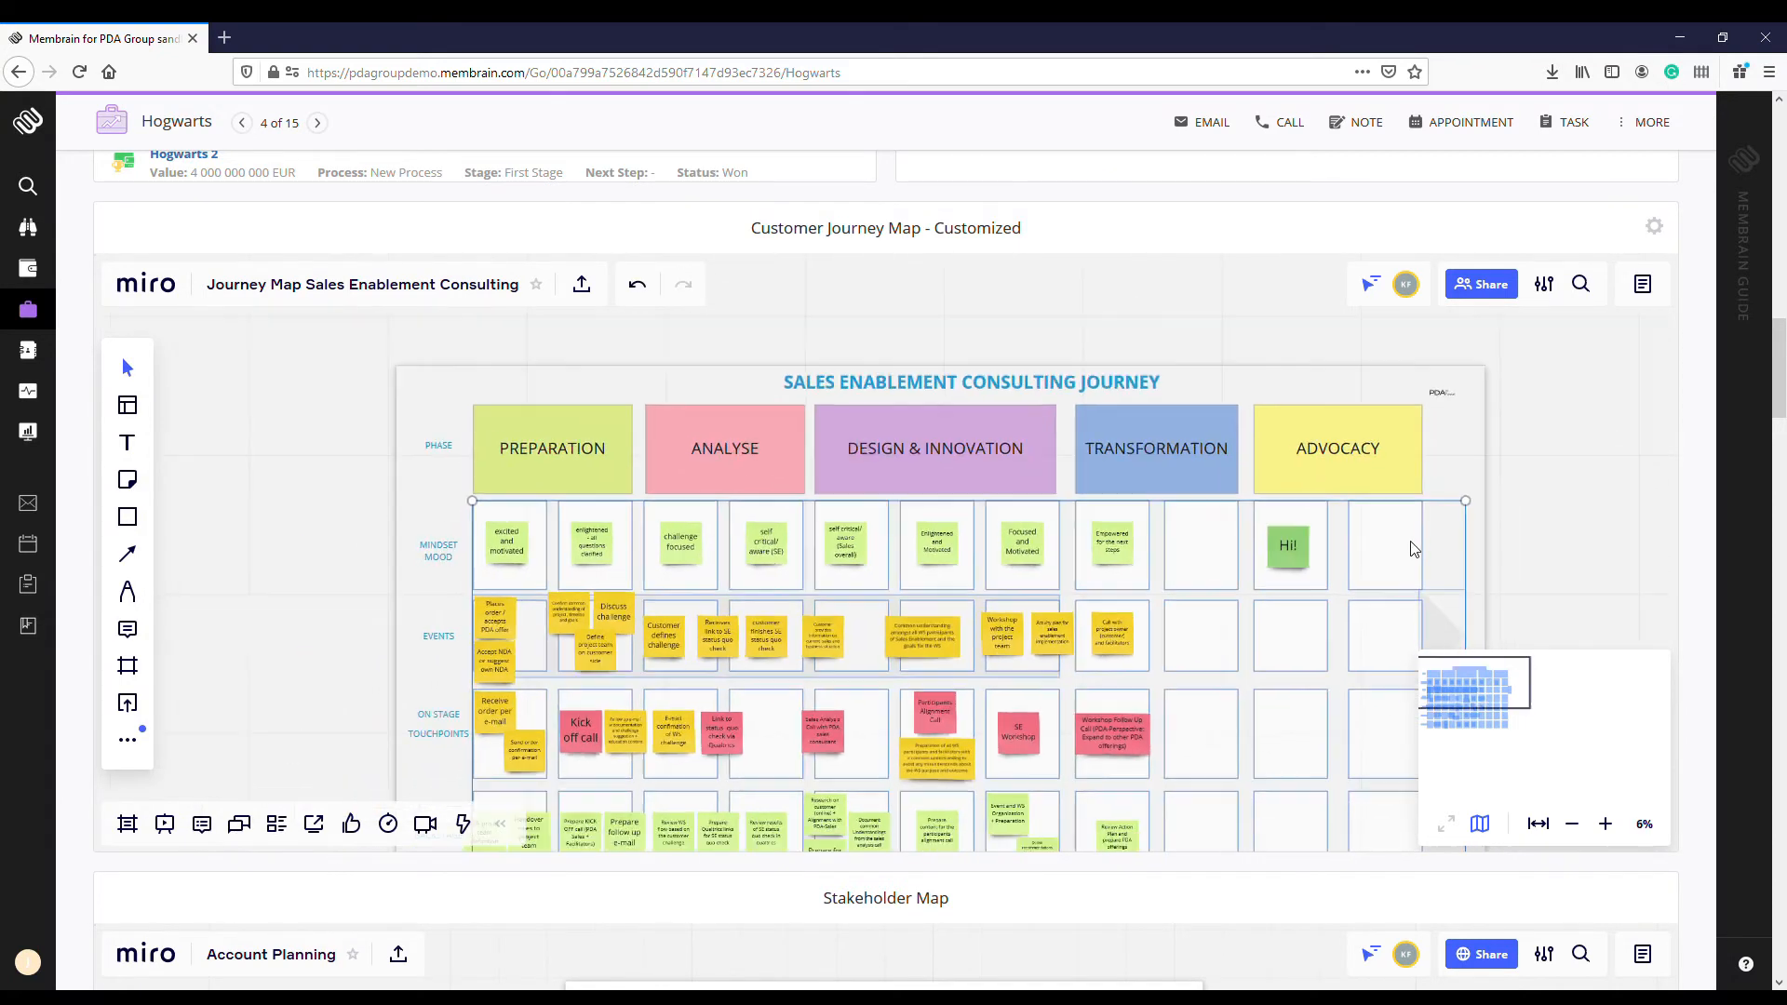
pyautogui.scroll(-3)
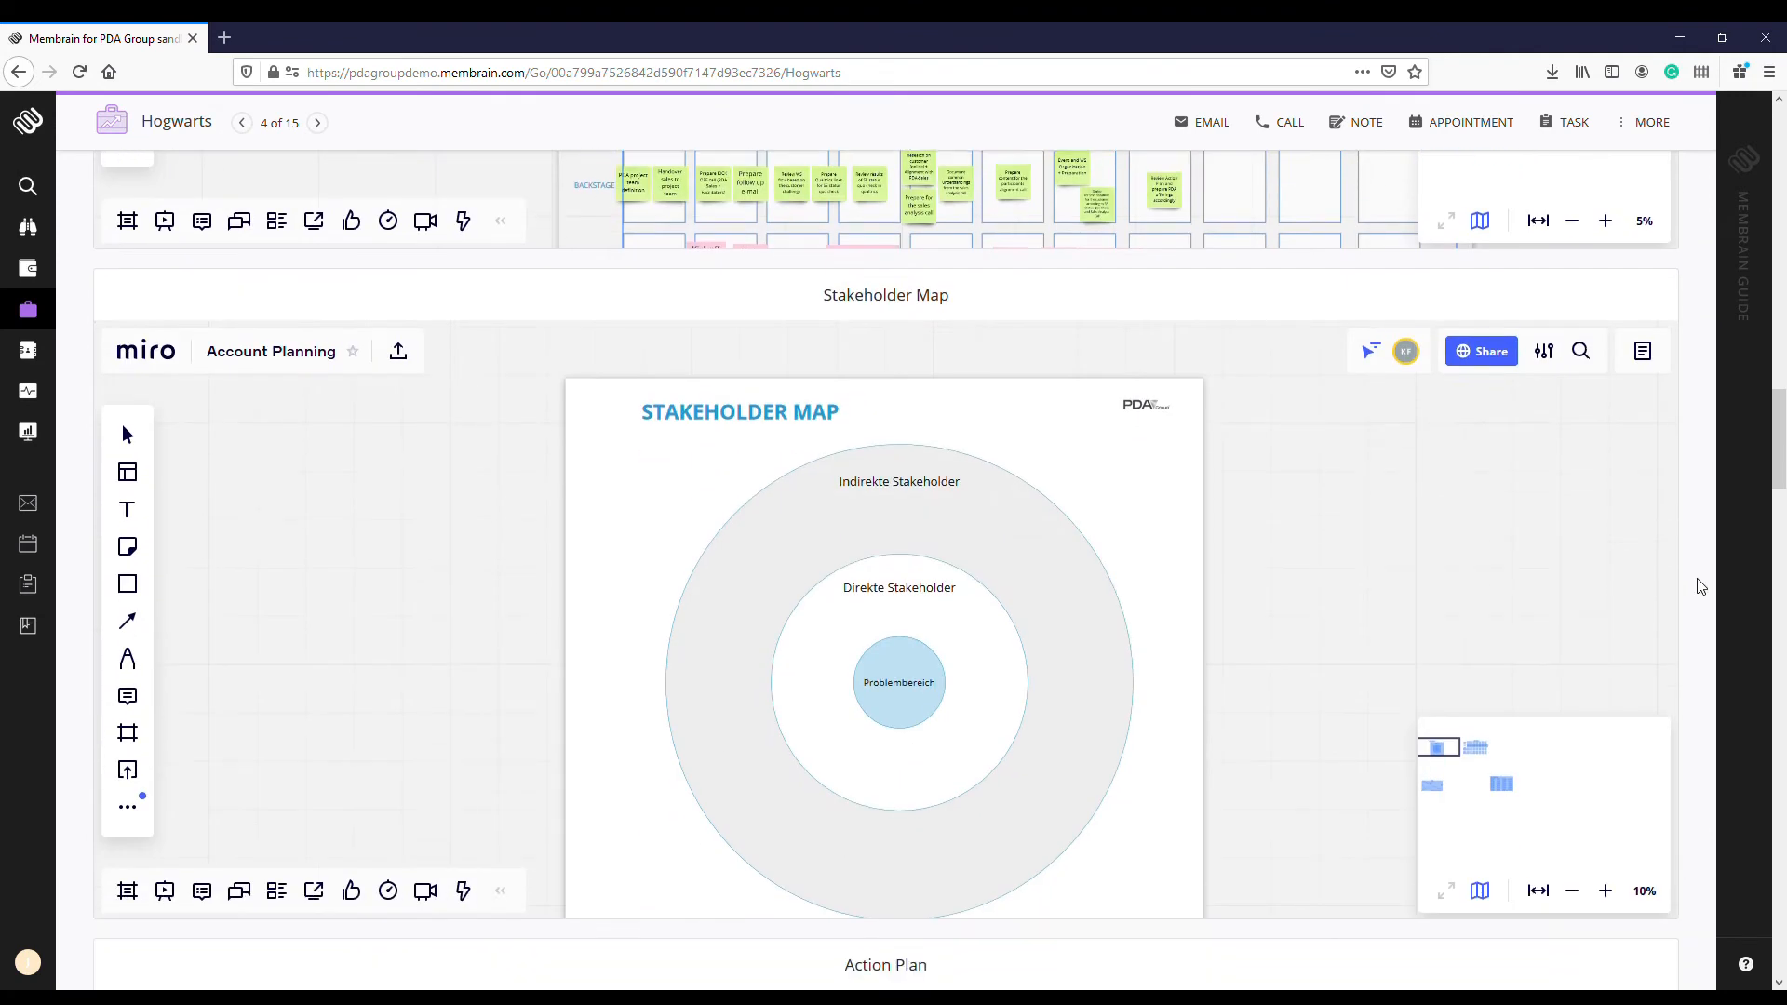
# - Scroll to the Action Plan board and write 'Let's' on the first Do What box
pyautogui.scroll(-3)
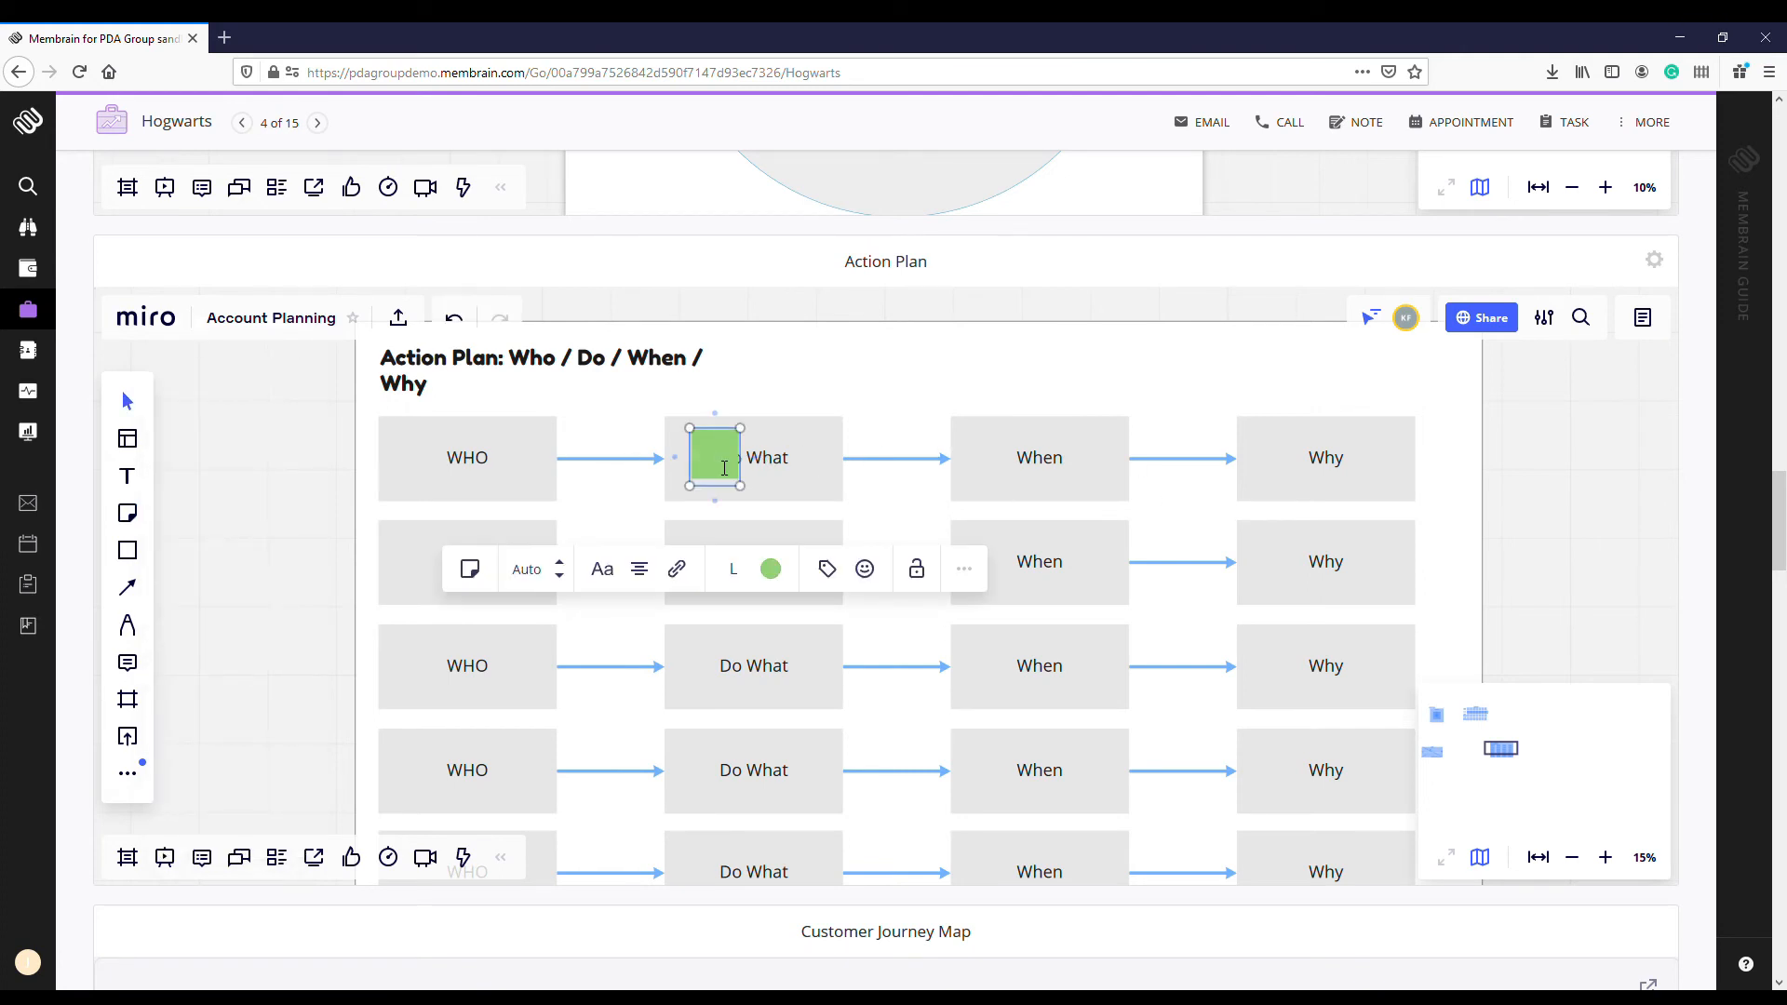
pyautogui.write("Let's")
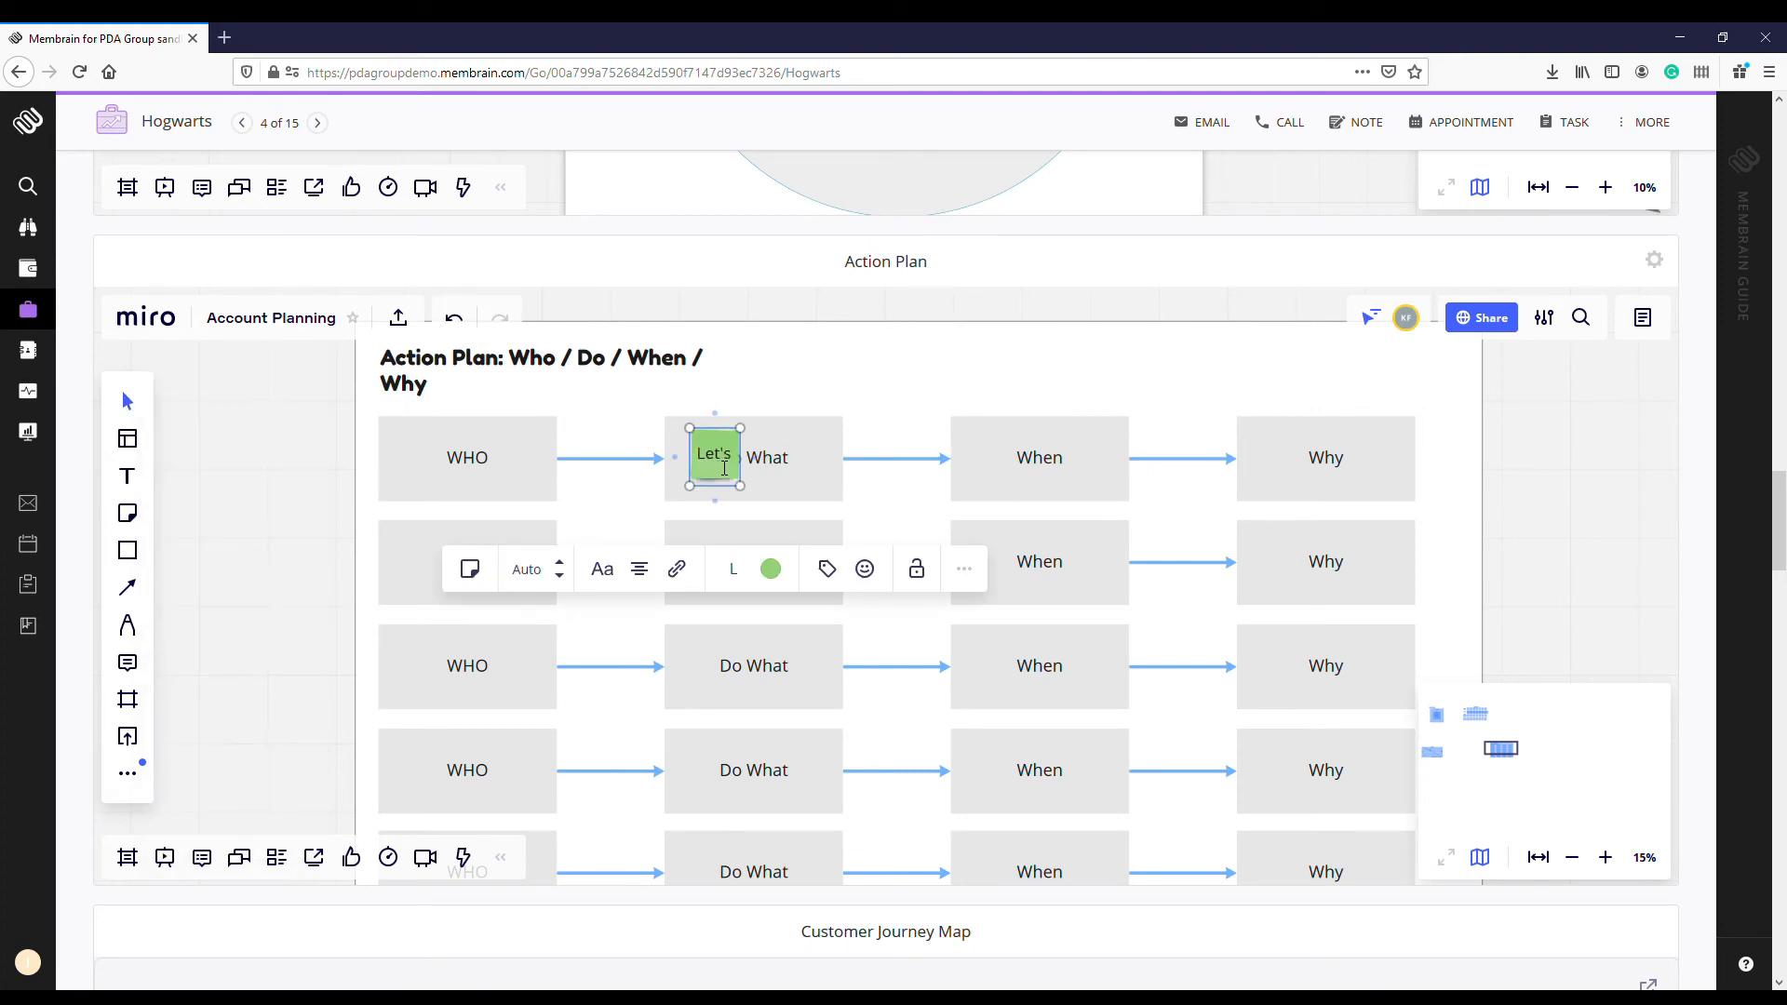